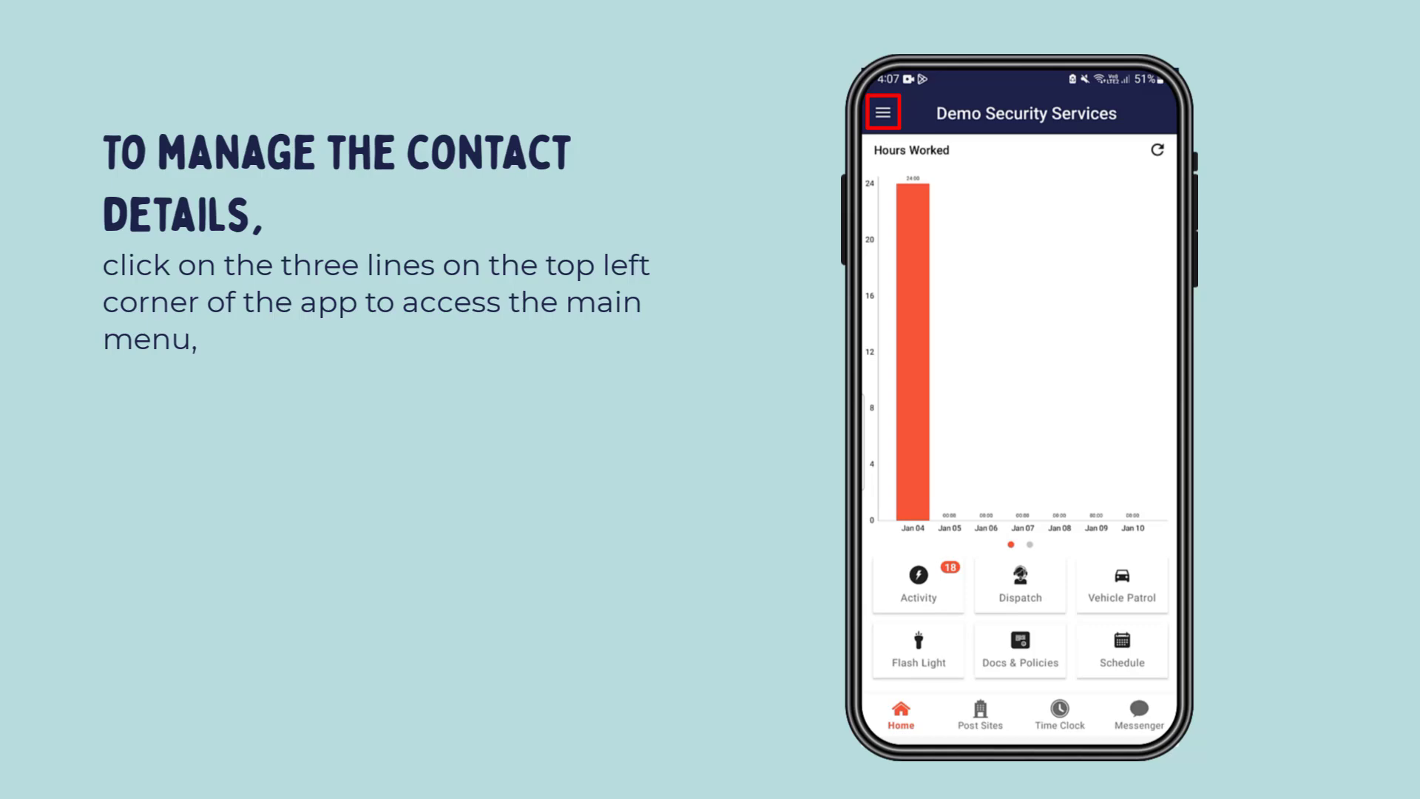
- Open your Profile screen from the side menu's profile header
left_click(883, 114)
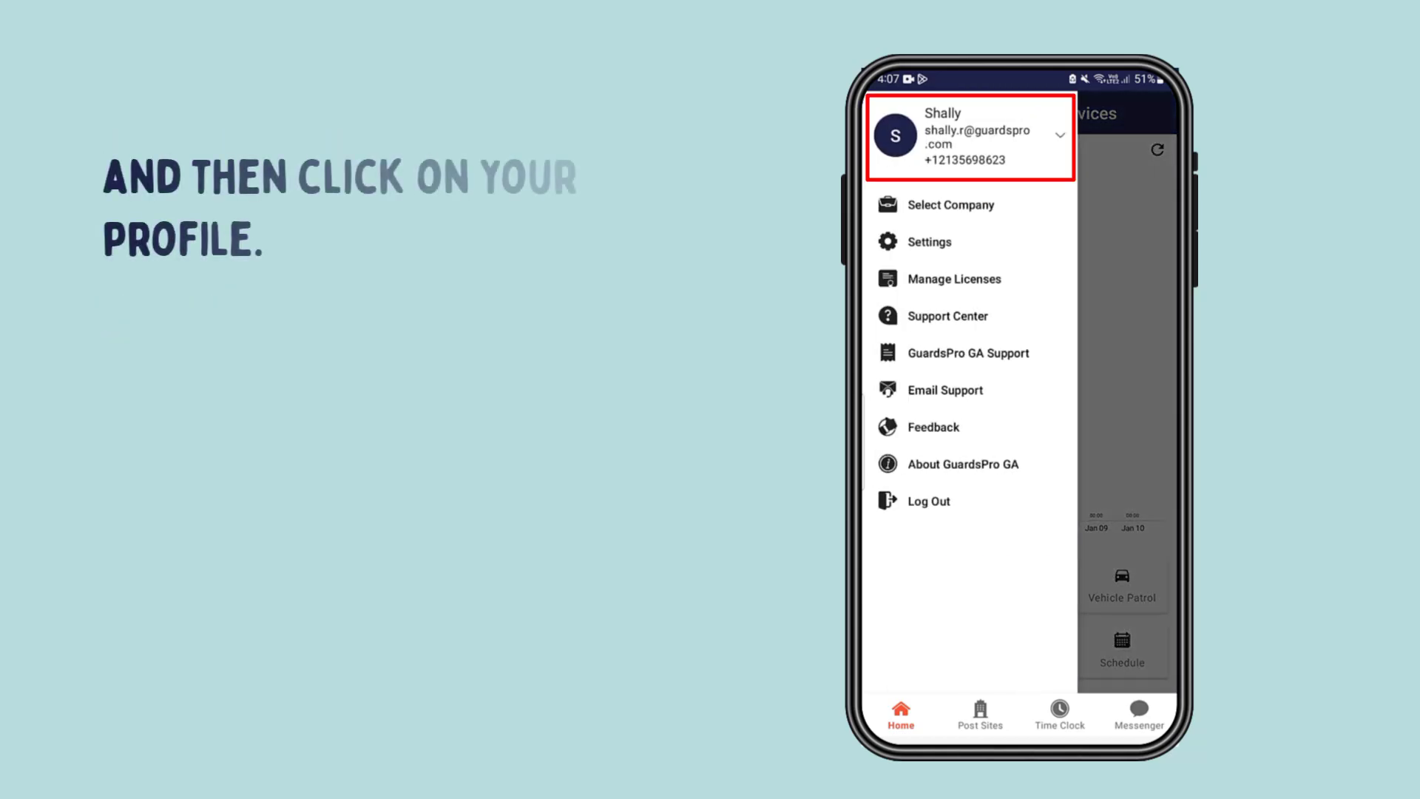
left_click(967, 138)
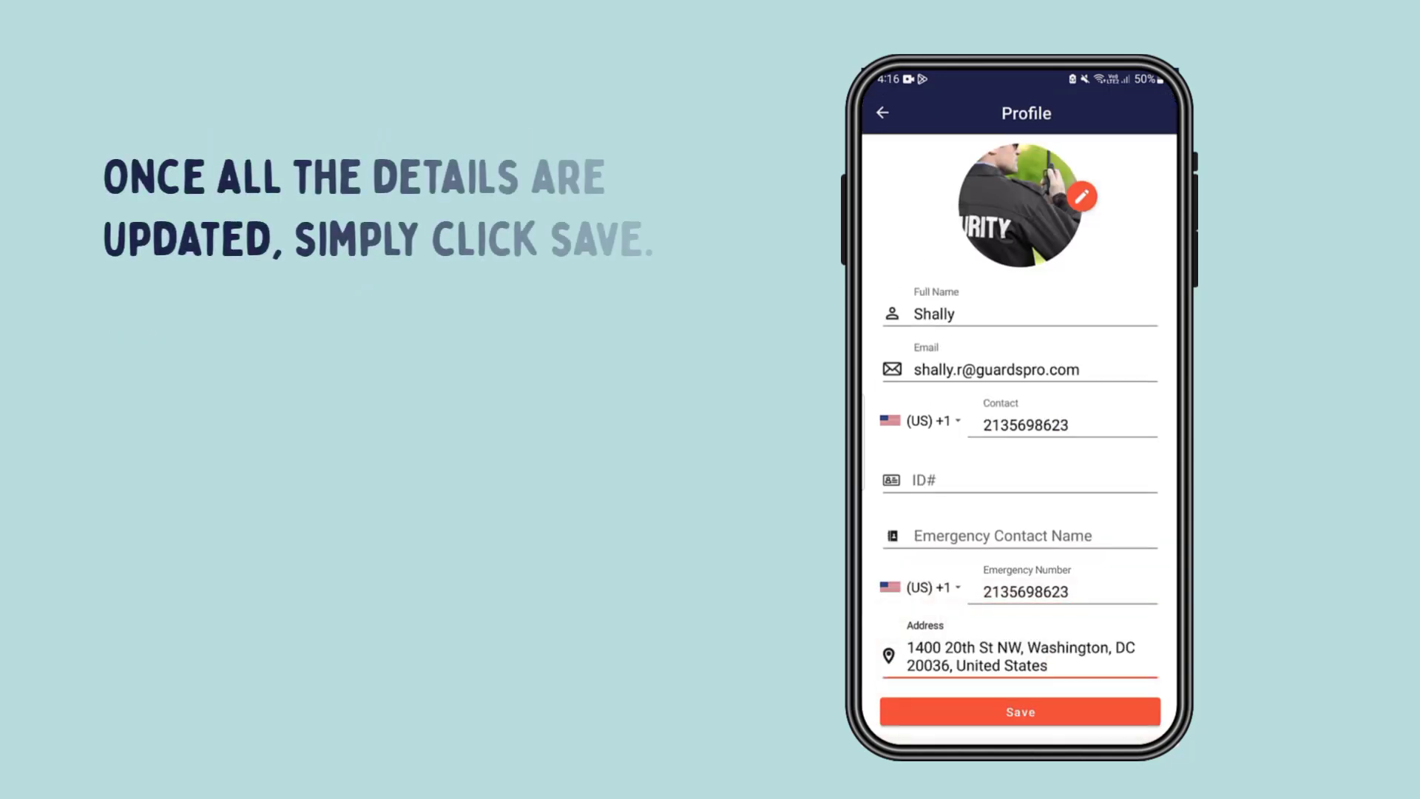
- Finish the Washington, DC address and save the profile contact details
left_click(1050, 666)
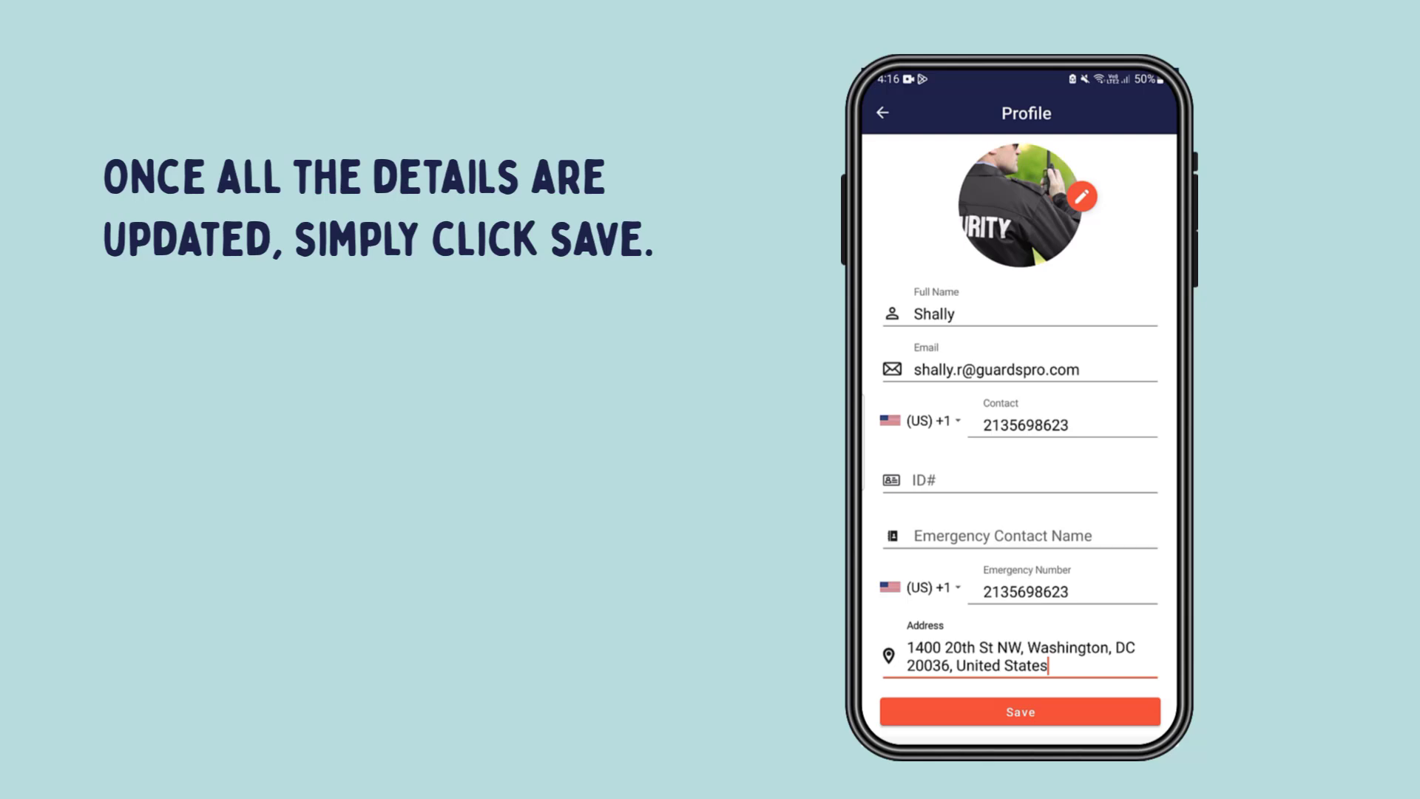
left_click(1021, 712)
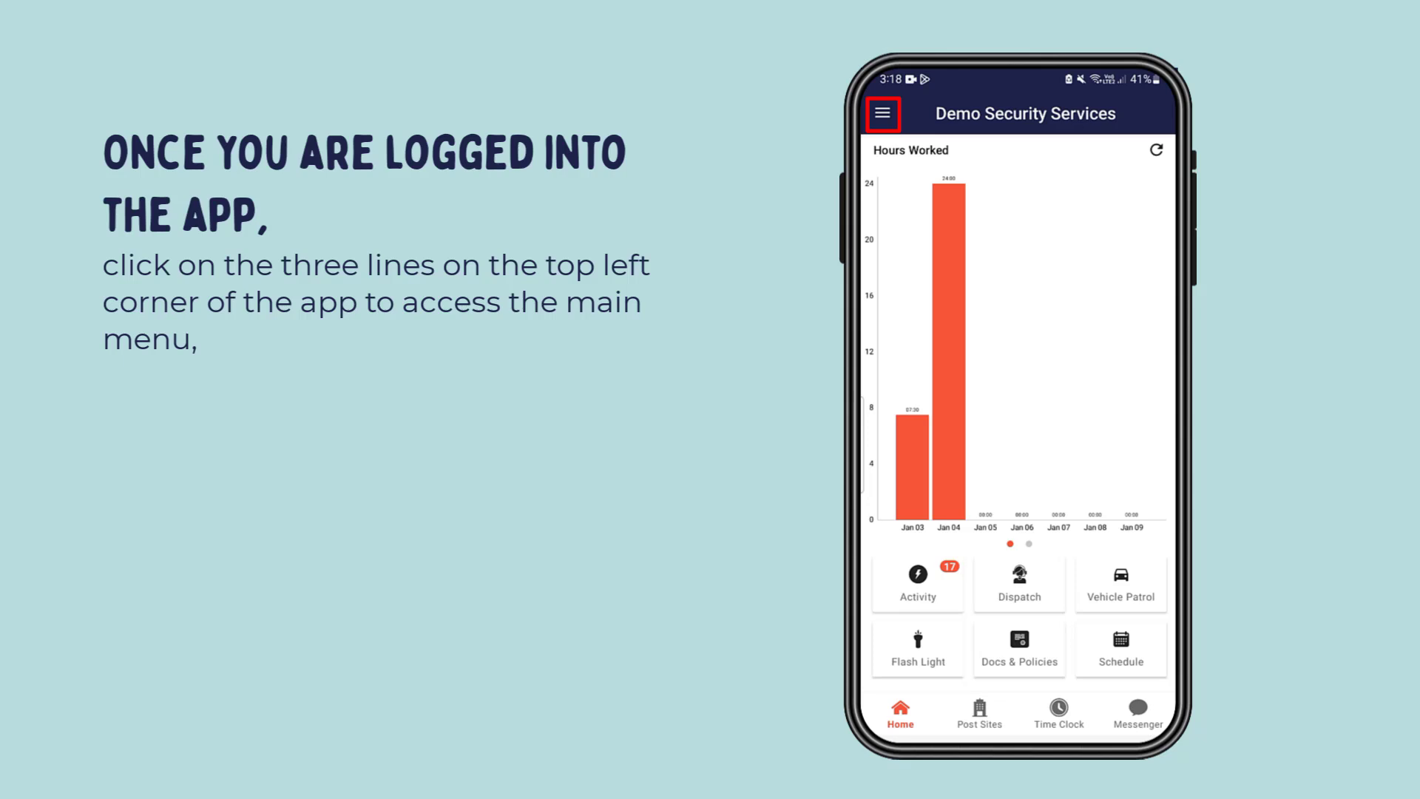
- Go to Manage Licenses from the main menu, showing the existing Driving License
left_click(880, 113)
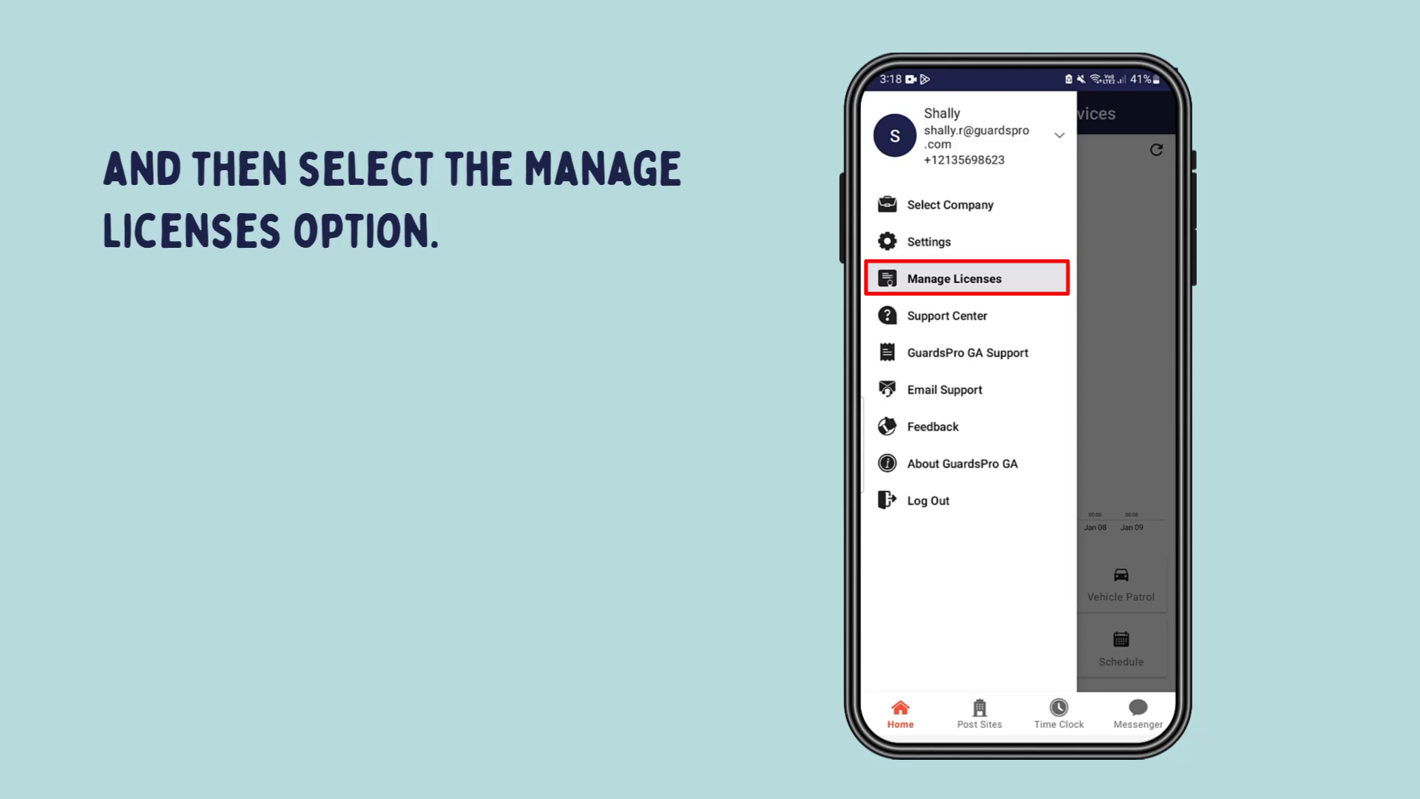
left_click(958, 278)
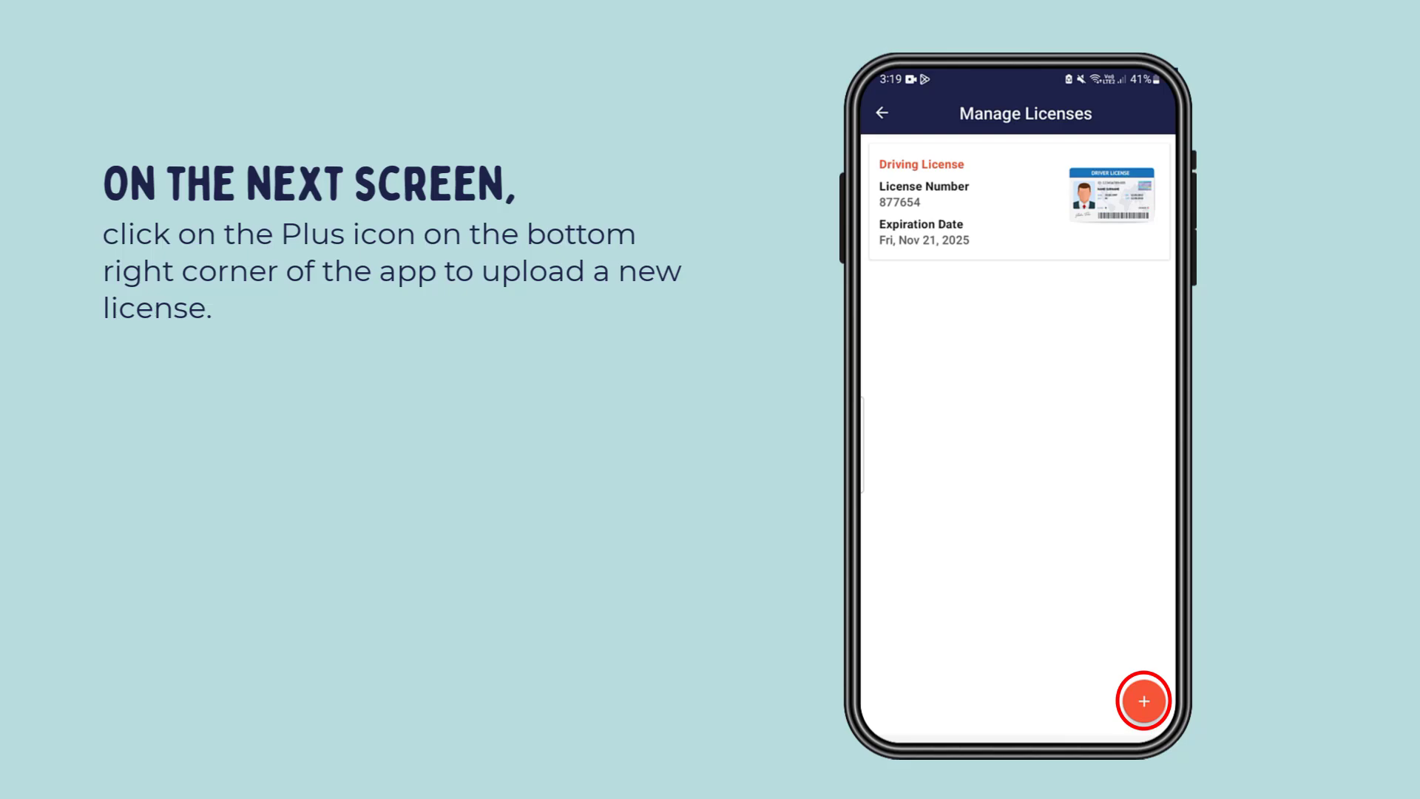
left_click(1142, 699)
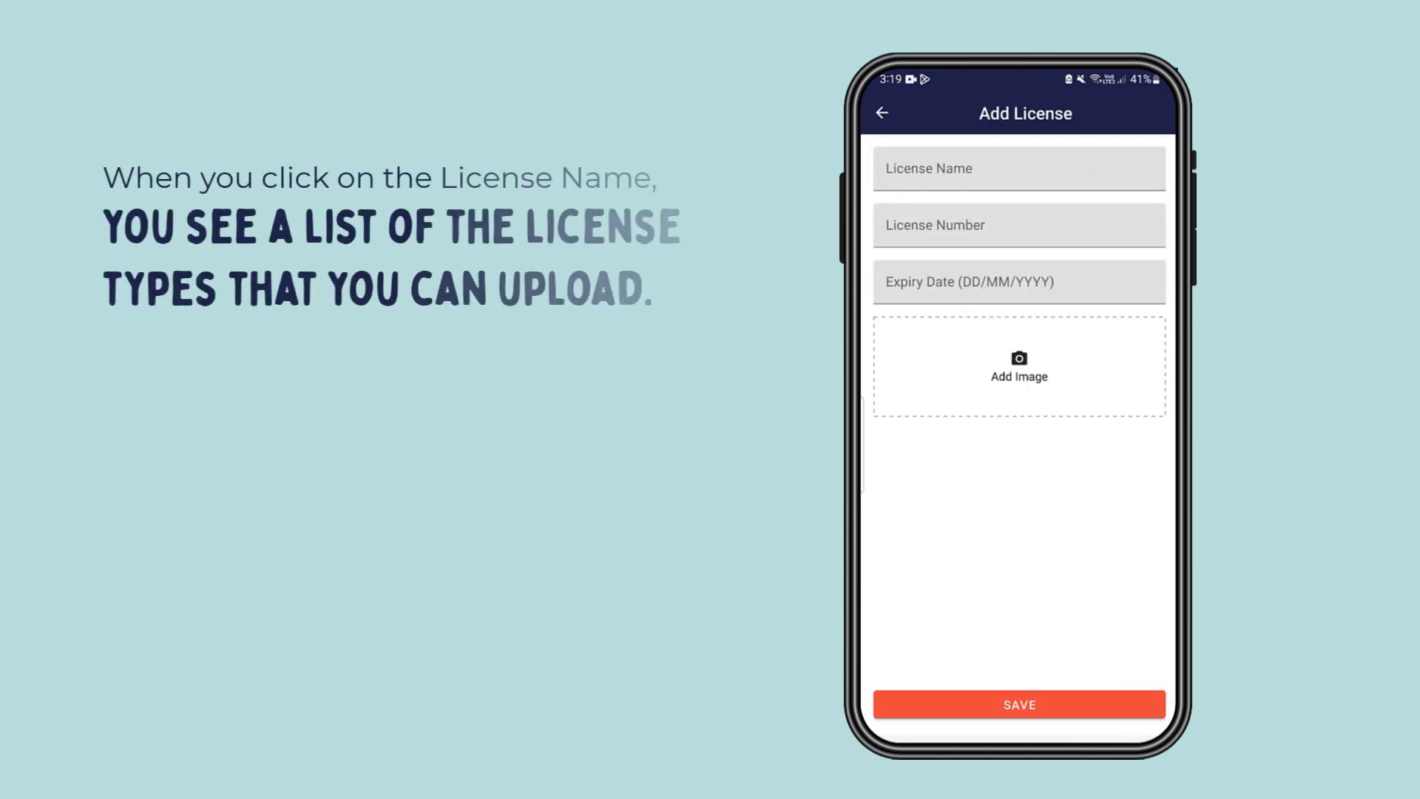
left_click(1018, 168)
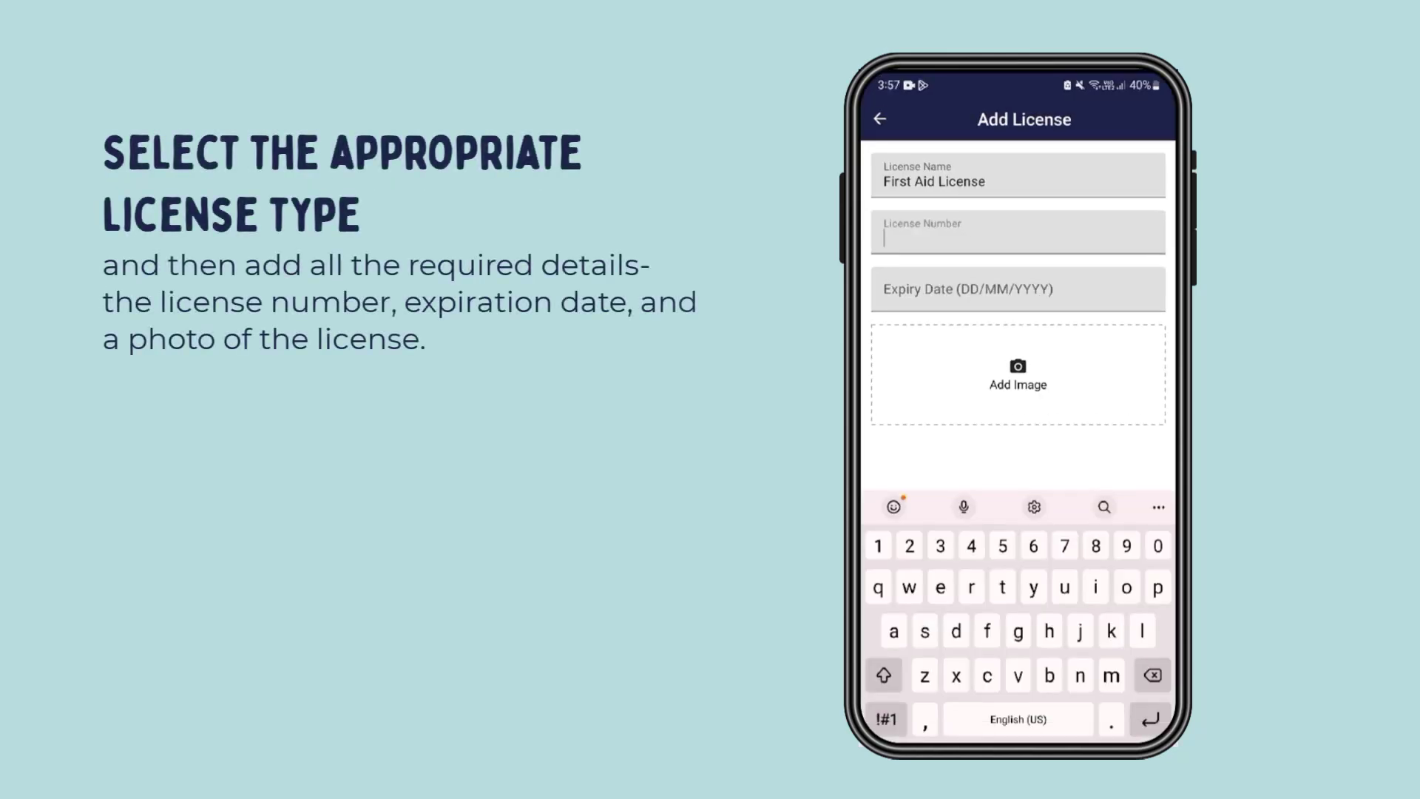
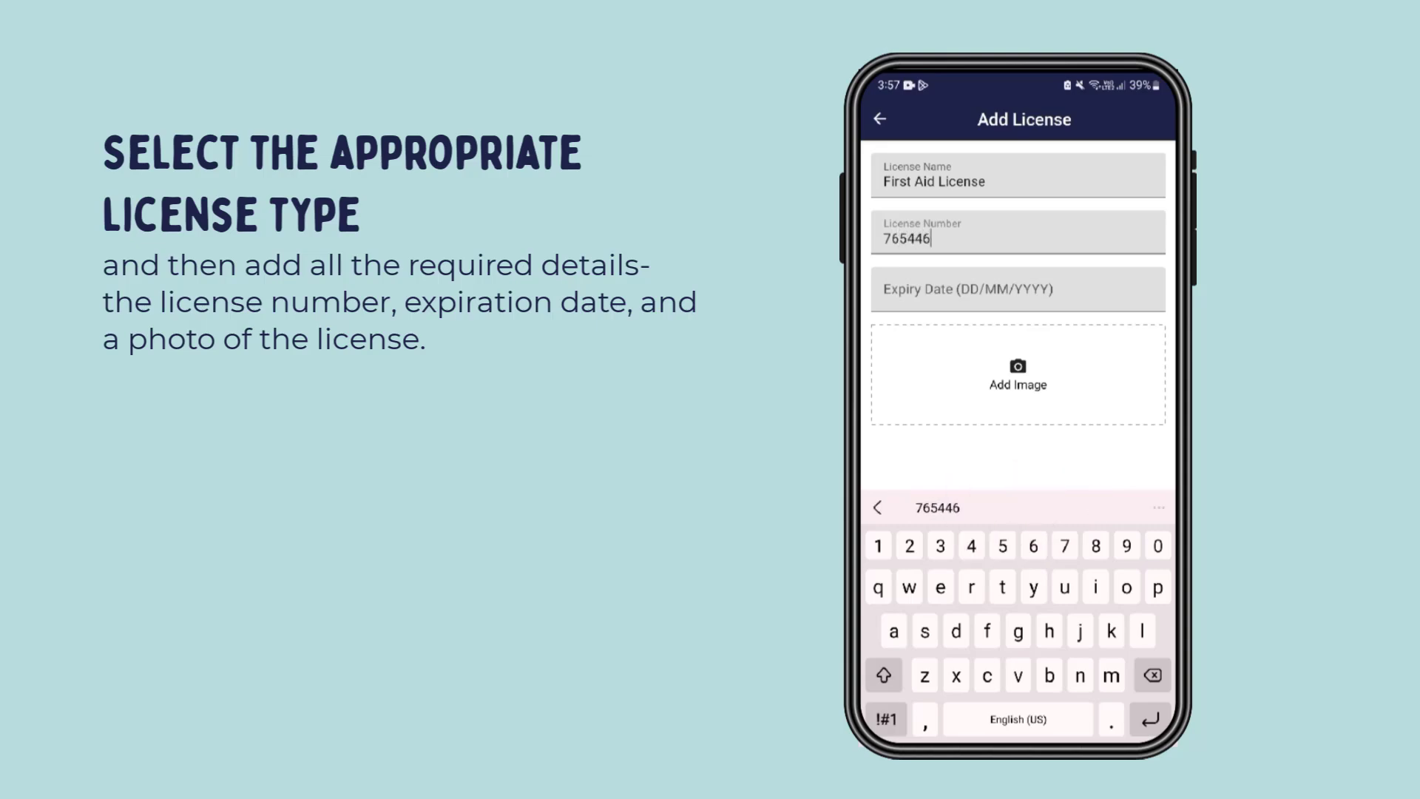
left_click(1018, 288)
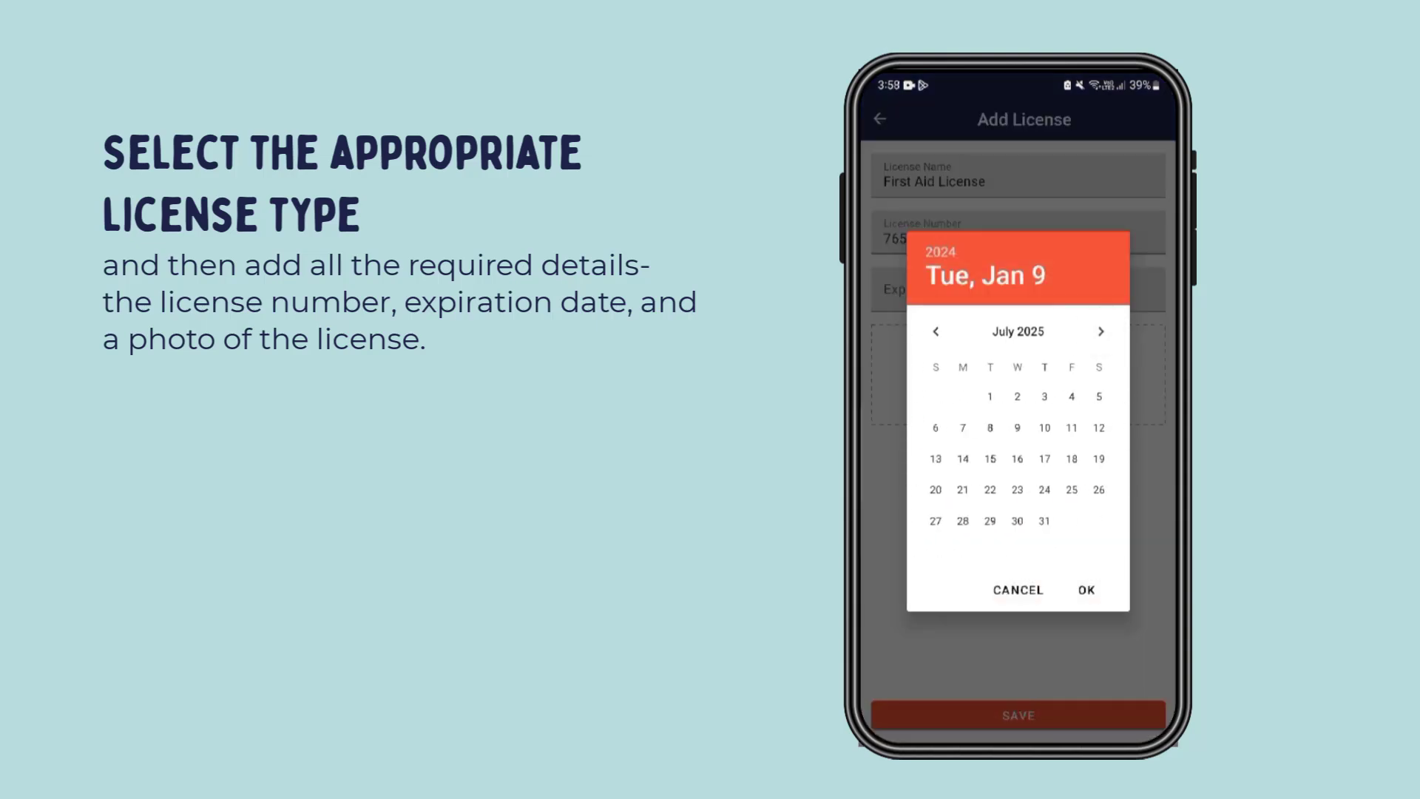
left_click(1083, 590)
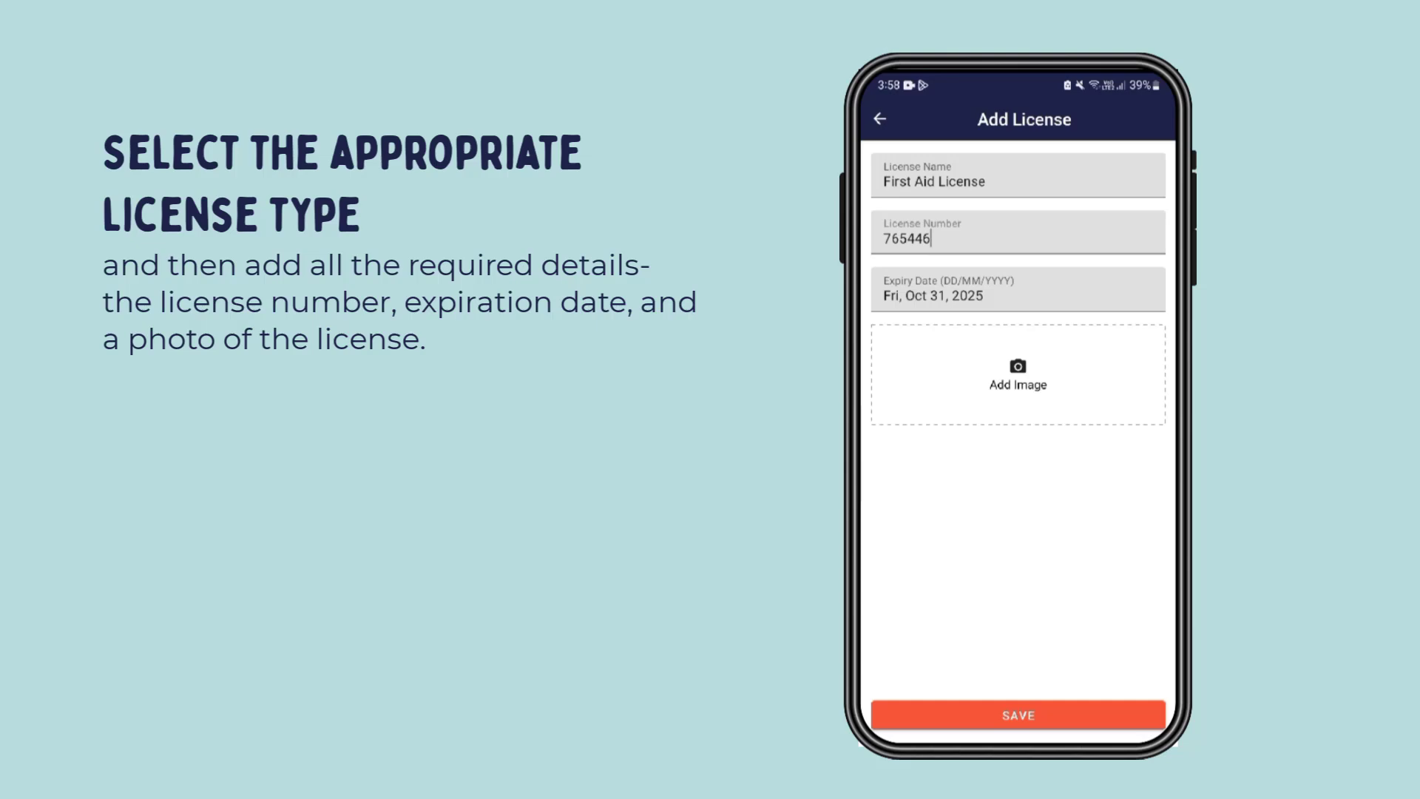
left_click(1016, 374)
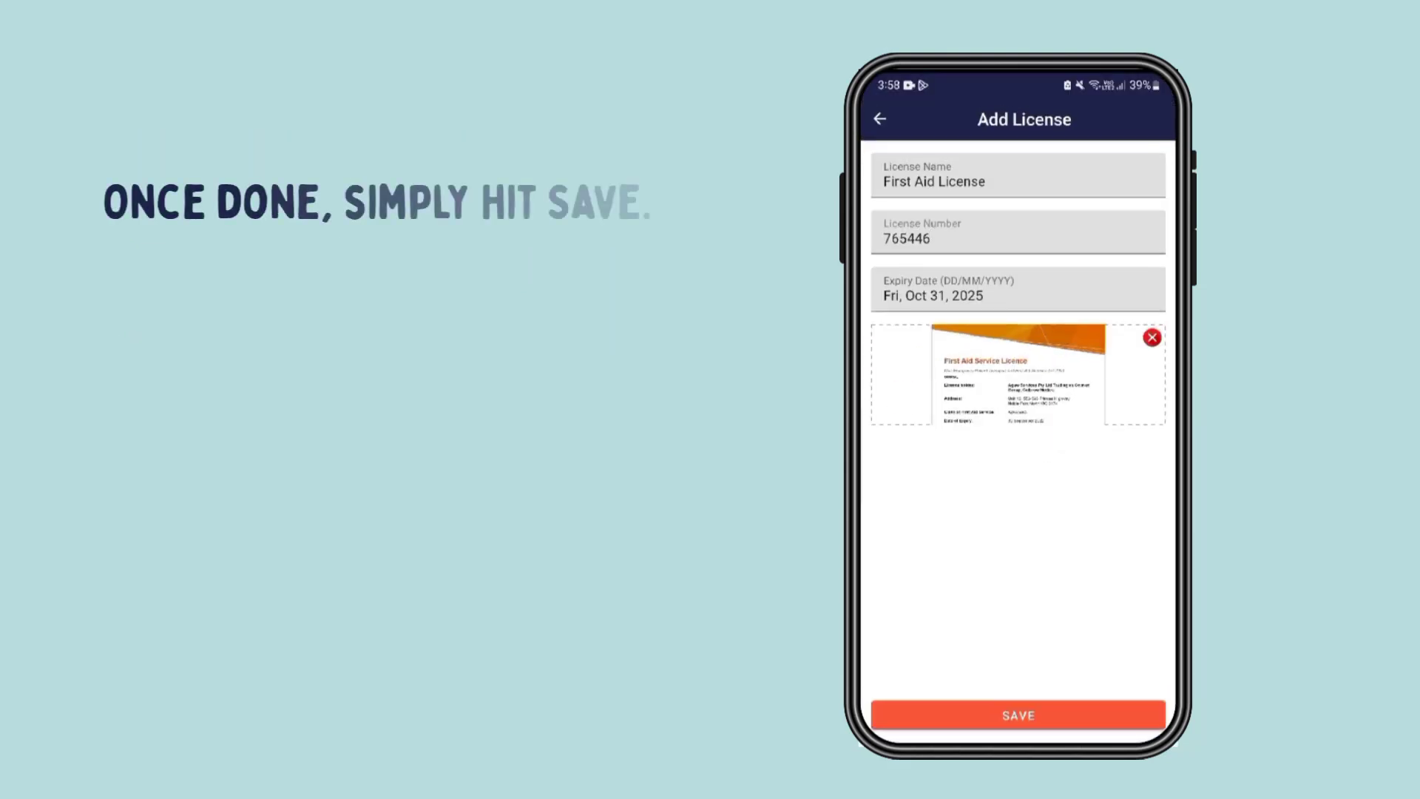
- Save the new First Aid License and acknowledge the success confirmation
left_click(1018, 715)
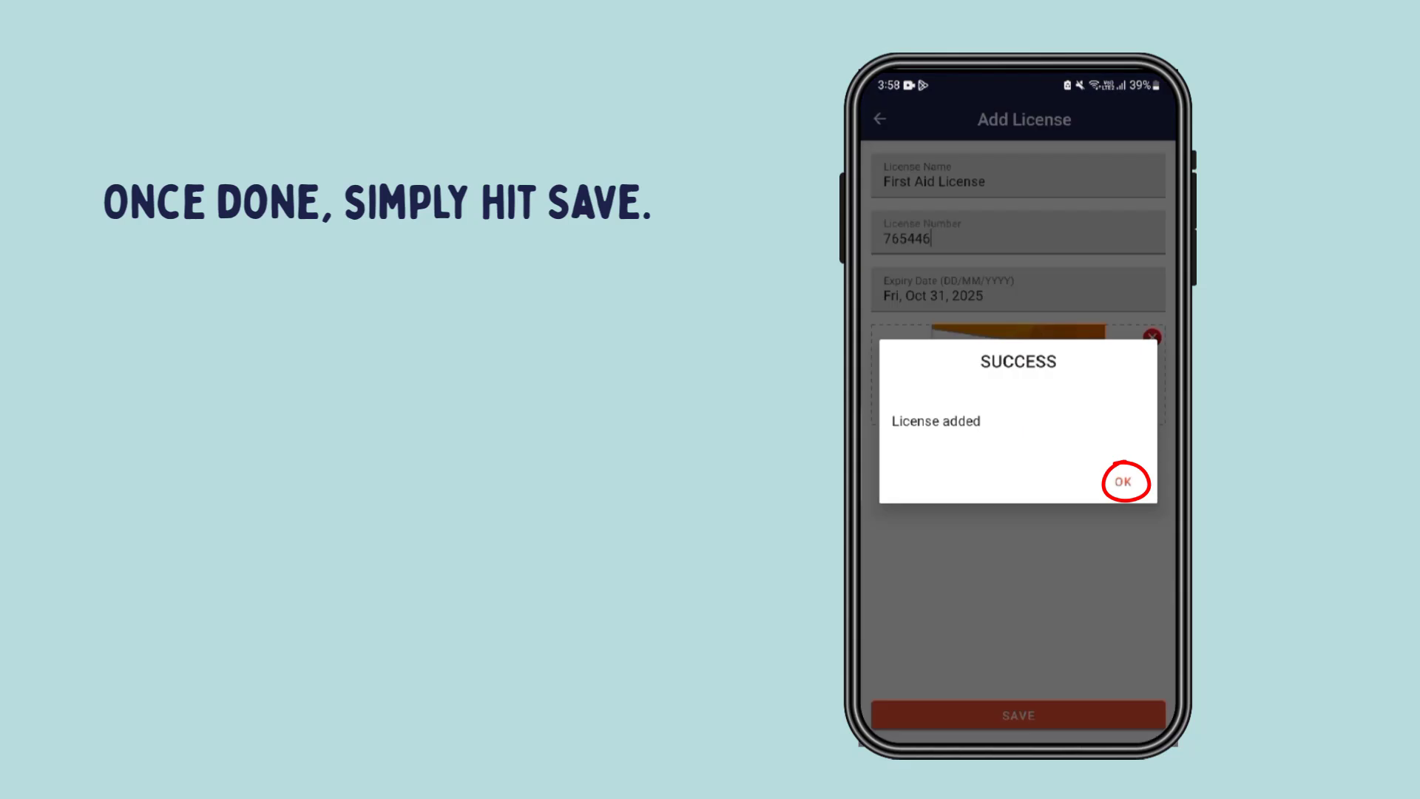
left_click(1122, 481)
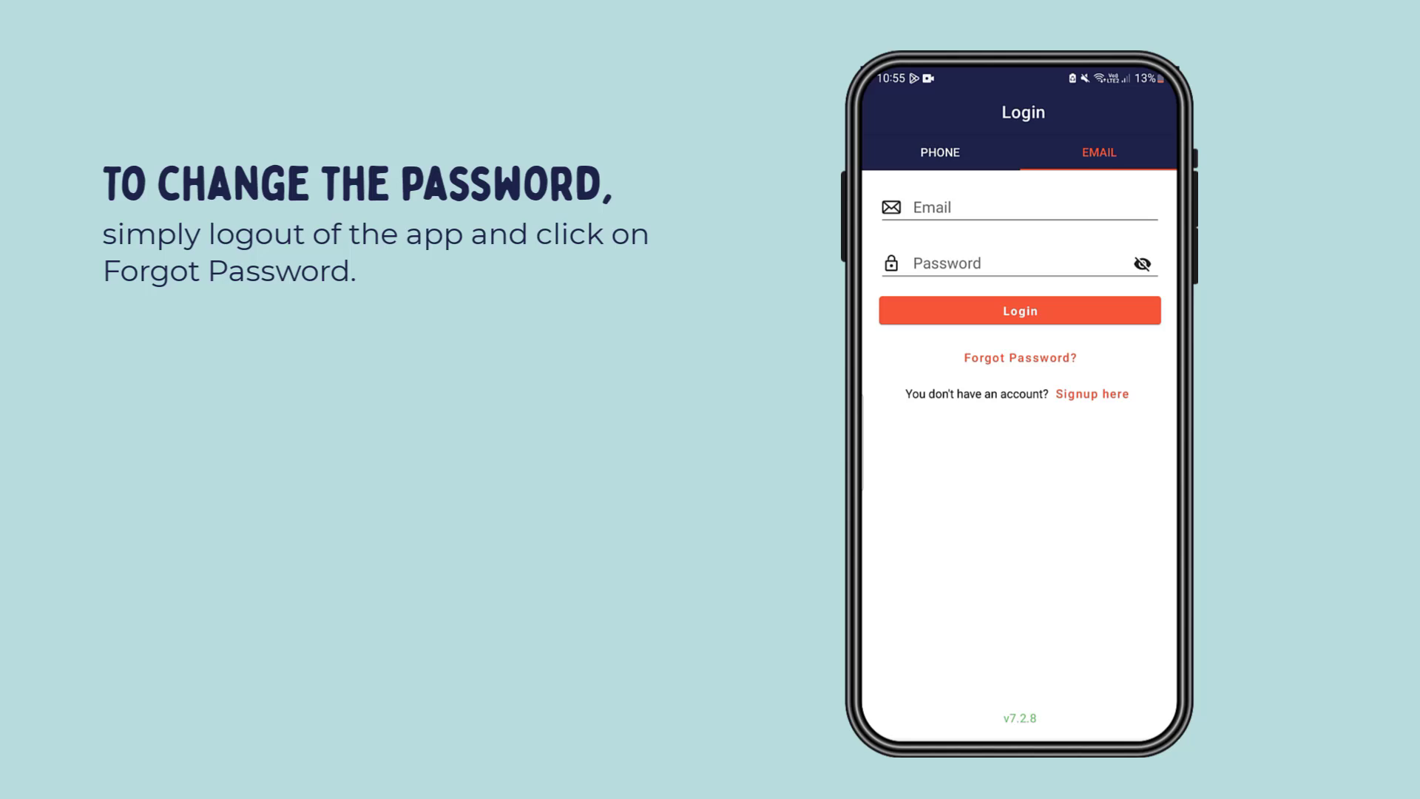
- Log out and start Forgot Password recovery from the login screen
left_click(1019, 356)
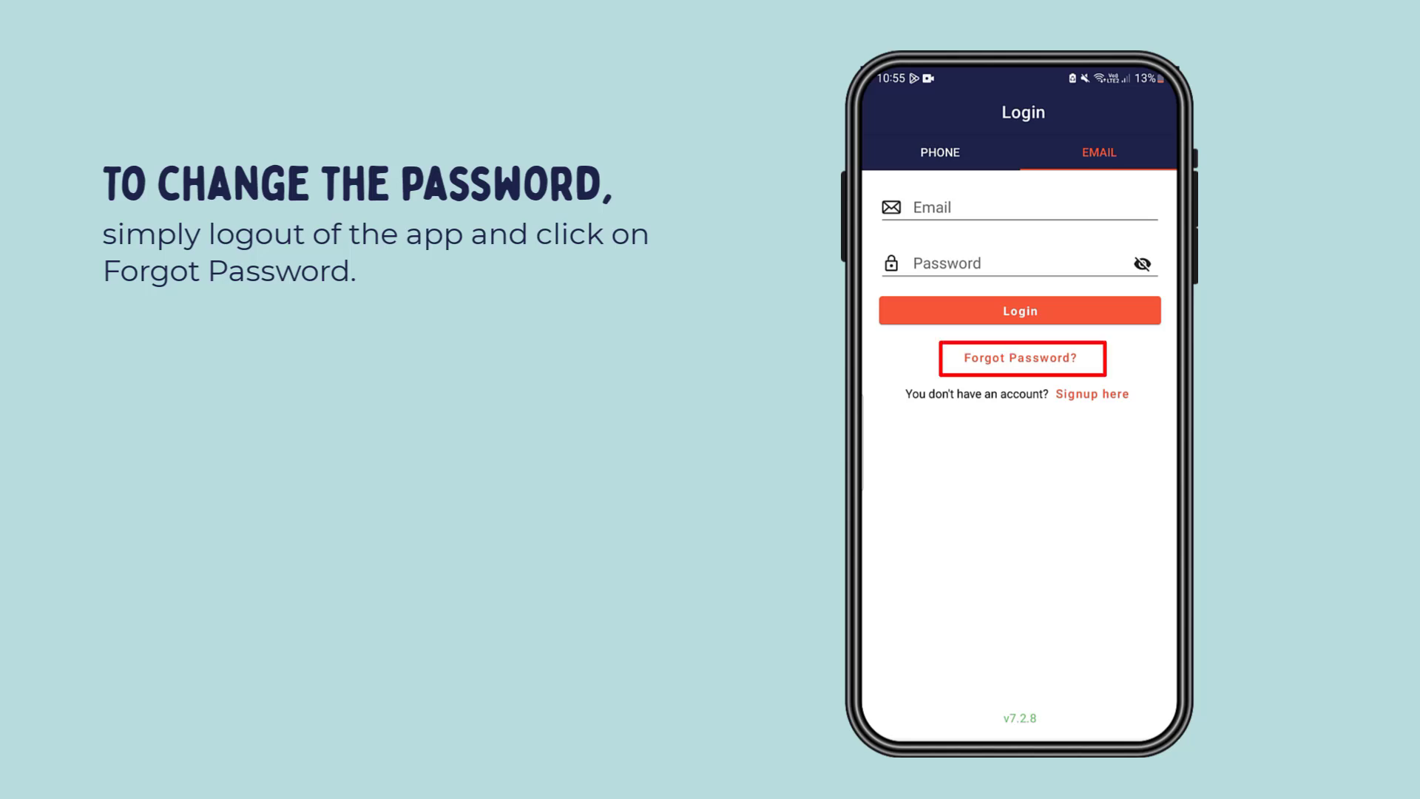
left_click(1022, 358)
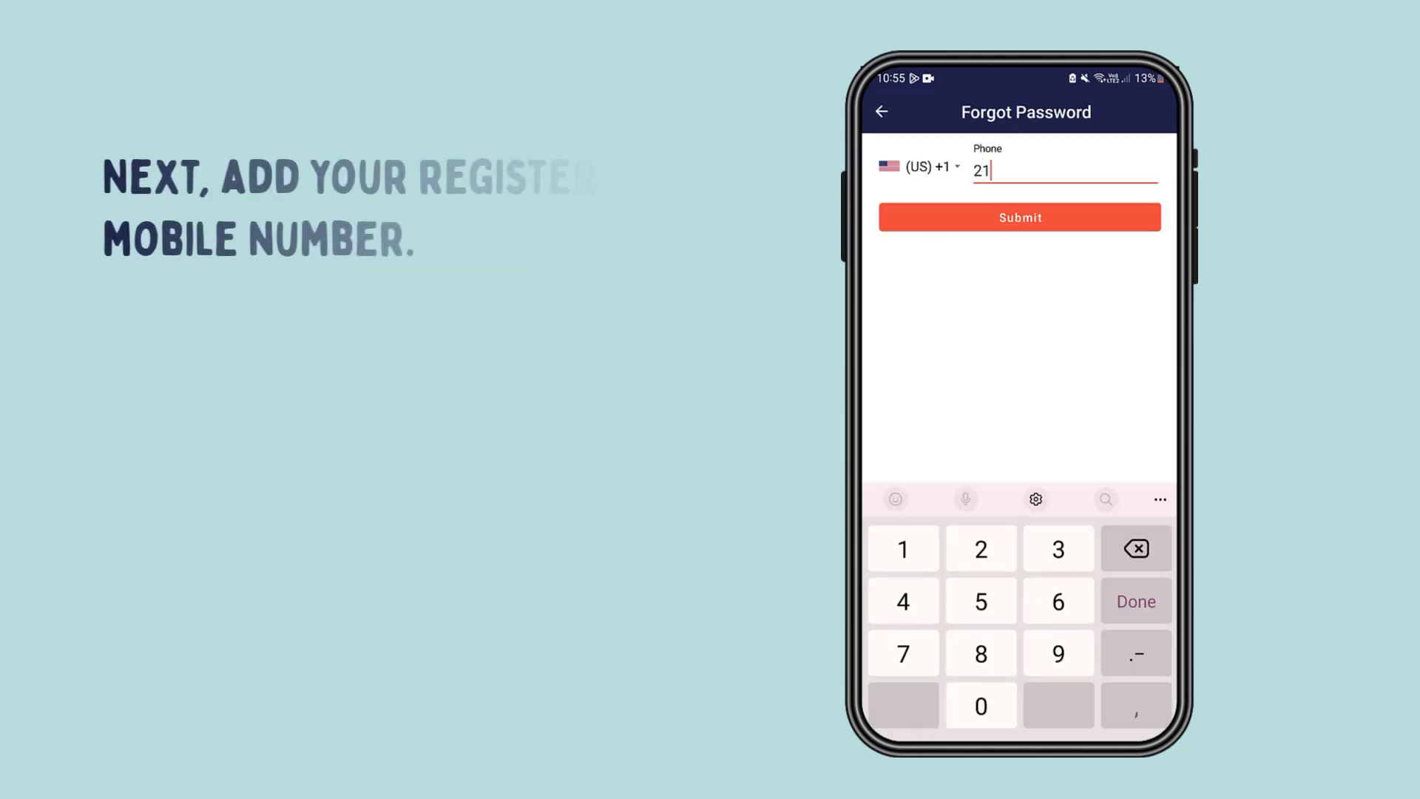
- Submit registered mobile number 356986, then the OTP and new password, returning to login
type("356986")
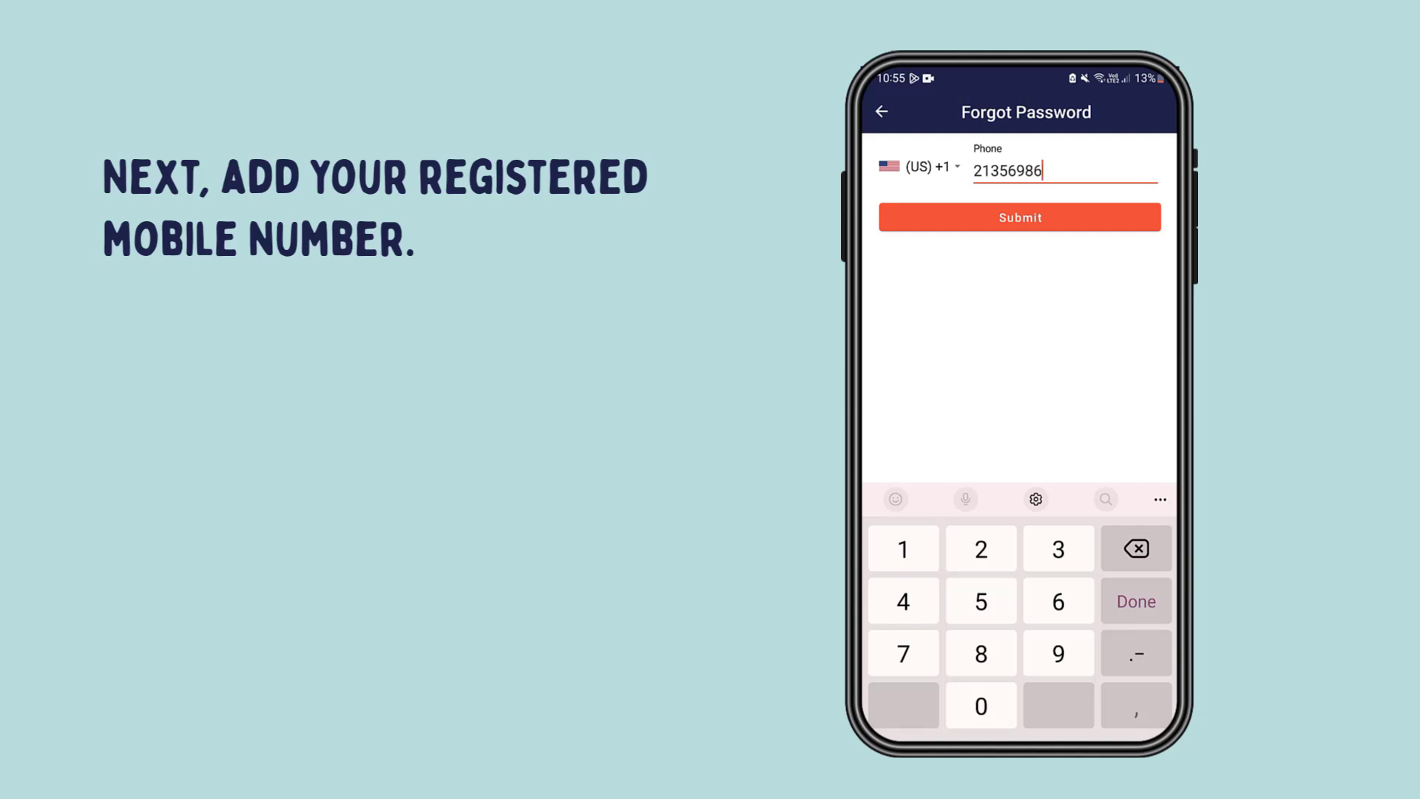
left_click(1019, 216)
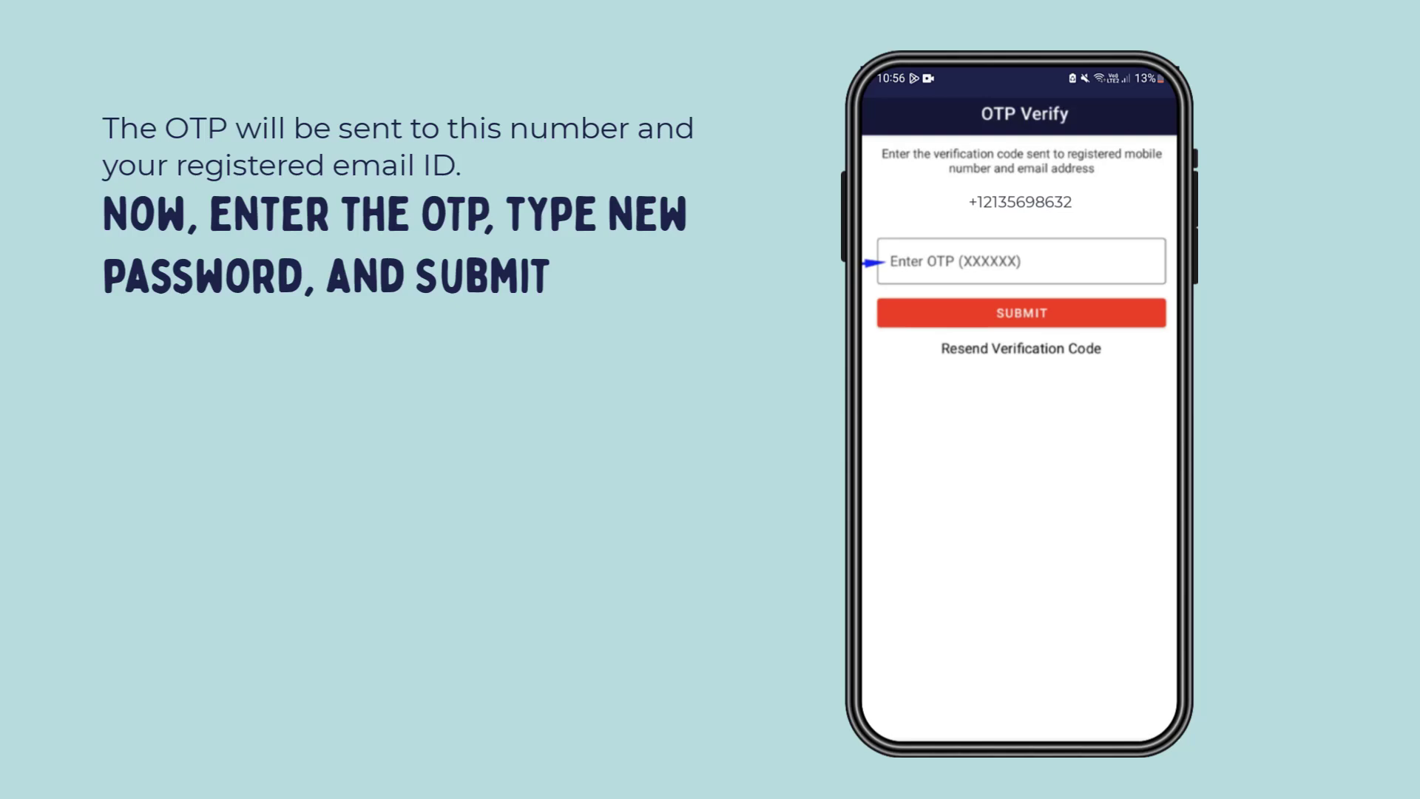
left_click(1019, 312)
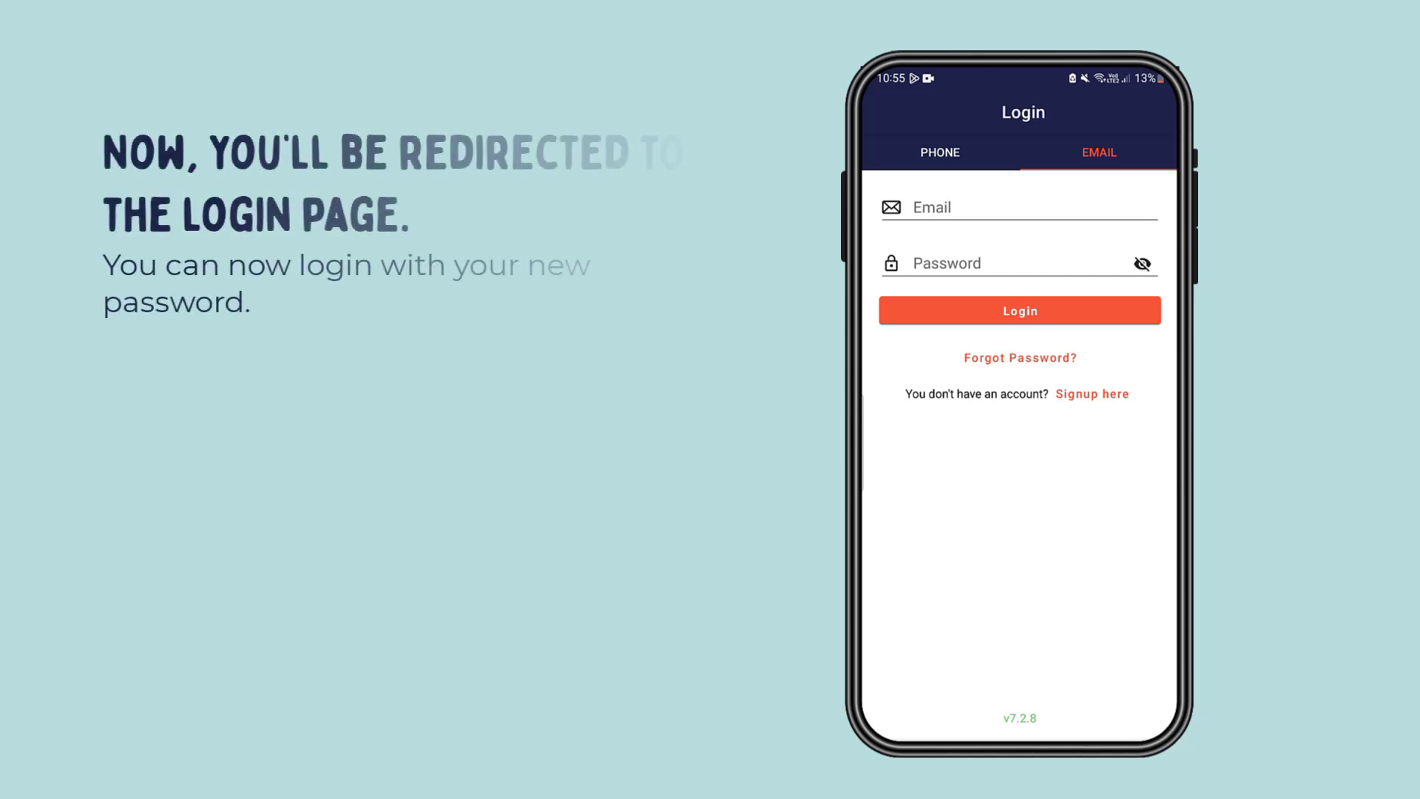